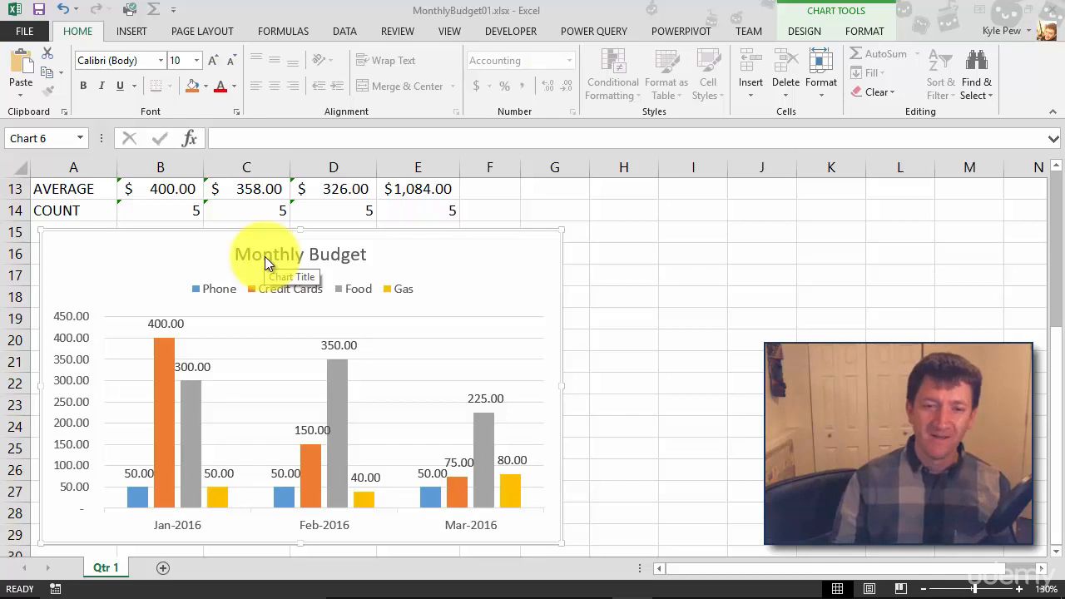
{"action": "mouse_move", "coordinate": [162, 411]}
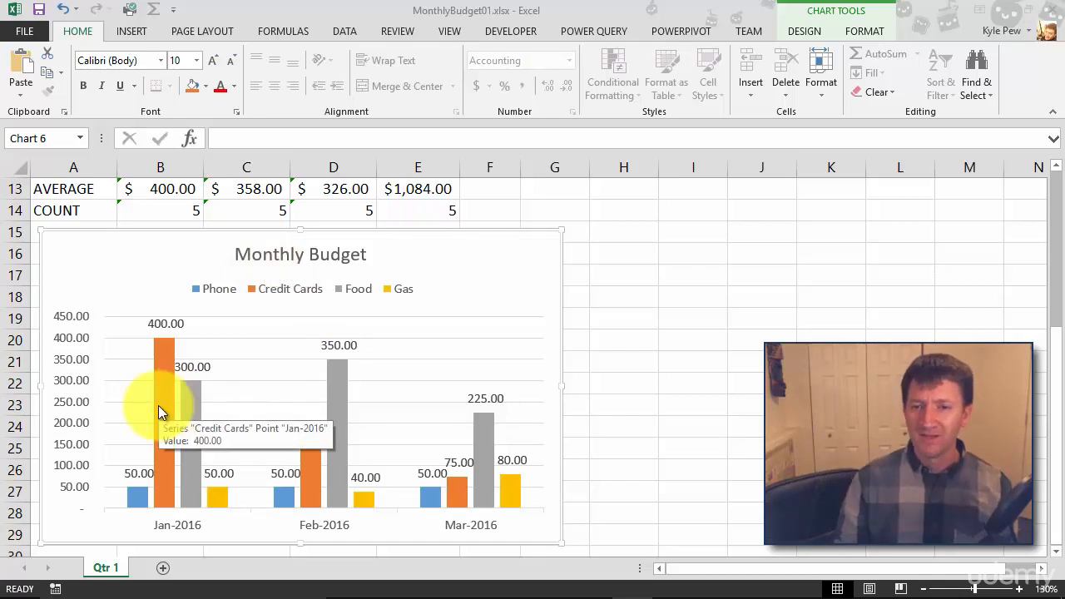
{"action": "mouse_move", "coordinate": [200, 416]}
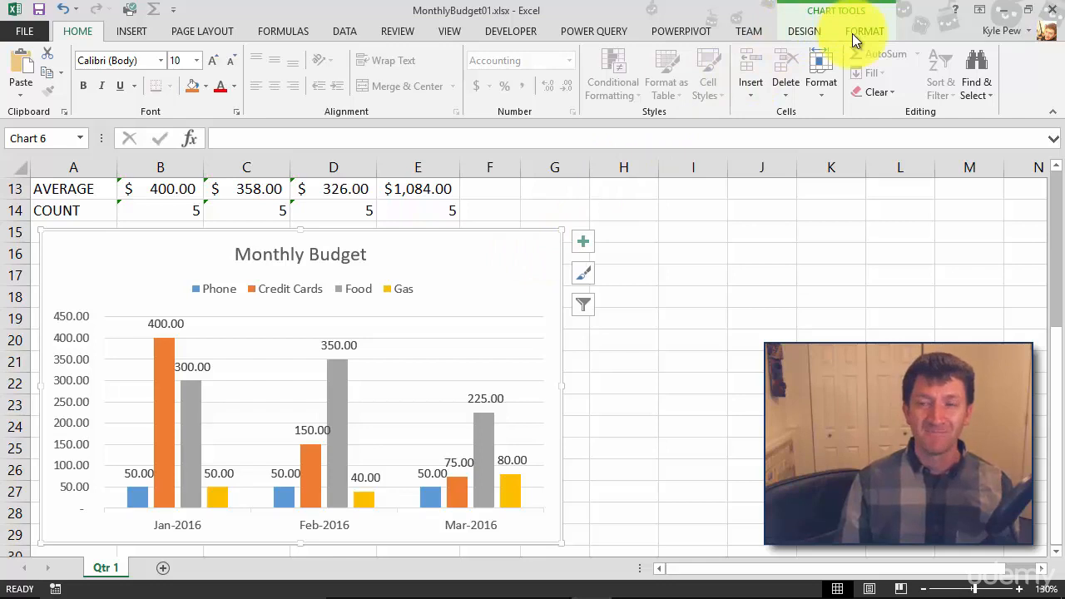
Preview dark and faded chart styles in the Design gallery, then keep the default style
{"action": "left_click", "coordinate": [803, 31]}
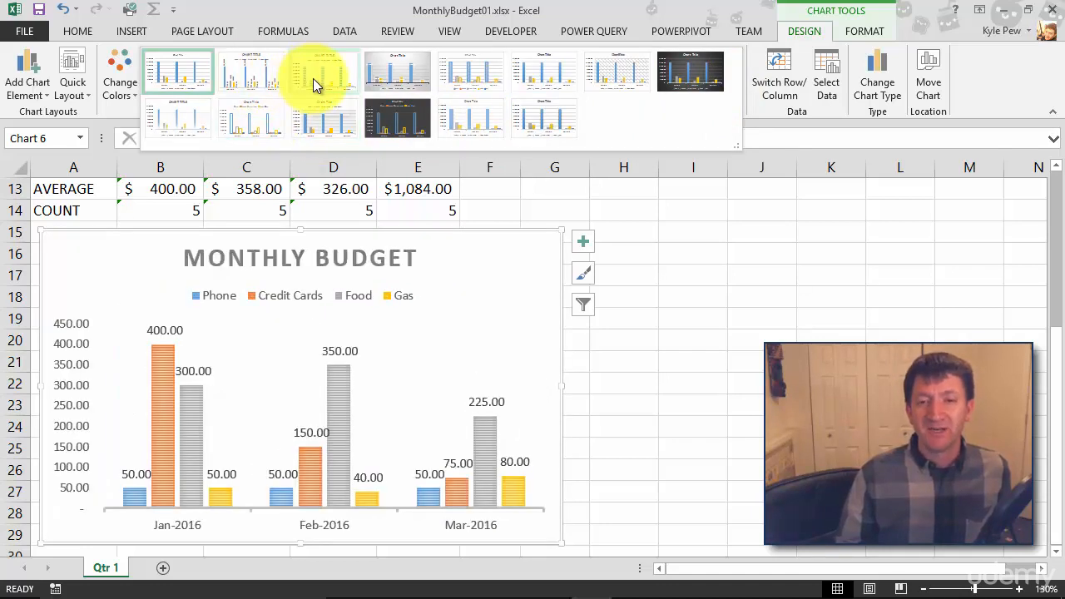
{"action": "left_click", "coordinate": [406, 119]}
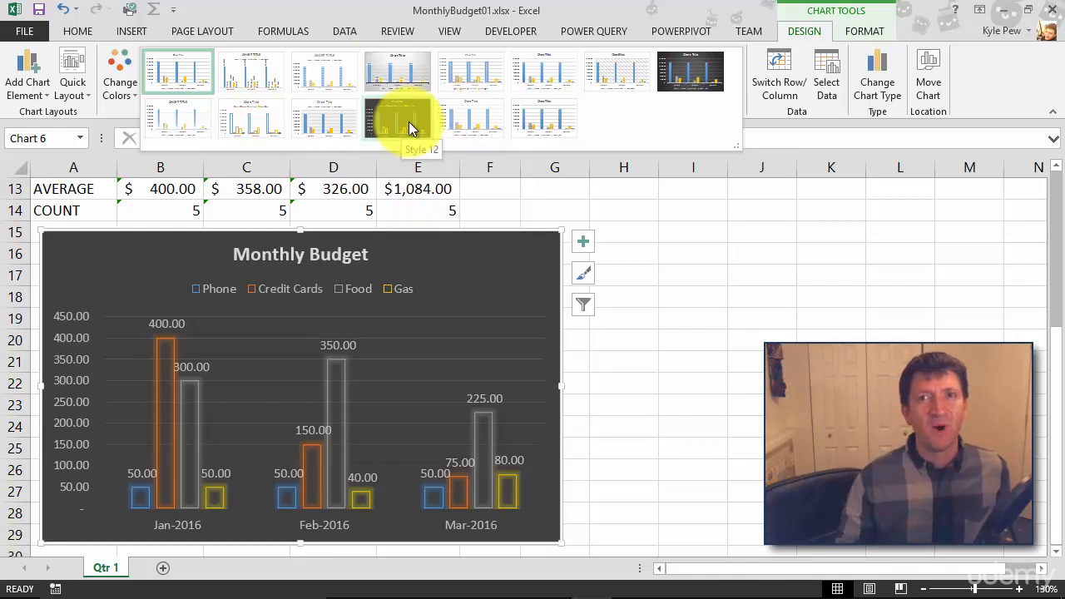
{"action": "left_click", "coordinate": [690, 71]}
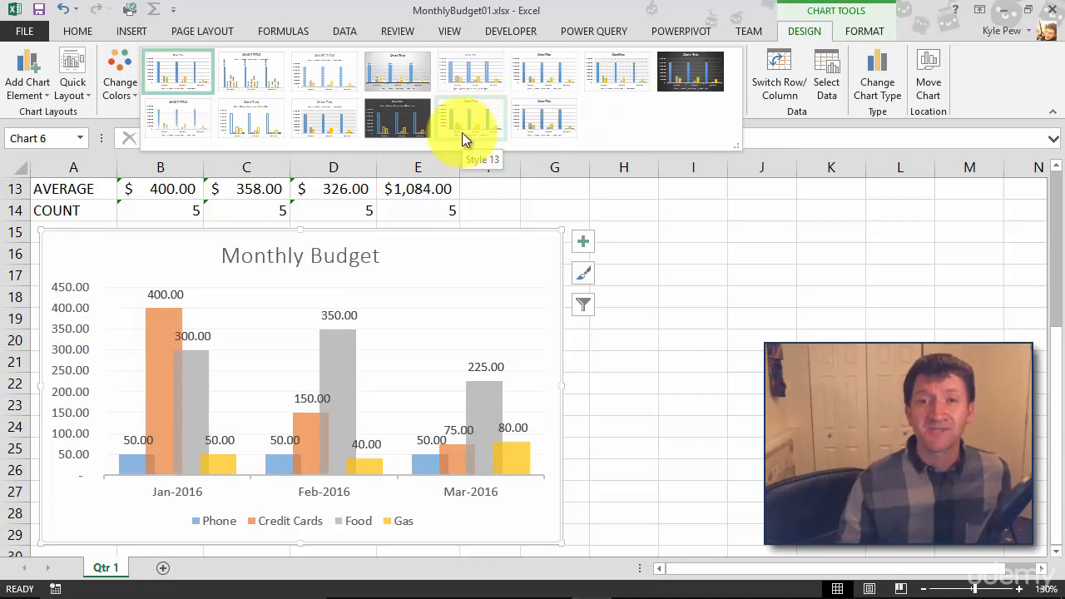
{"action": "left_click", "coordinate": [177, 72]}
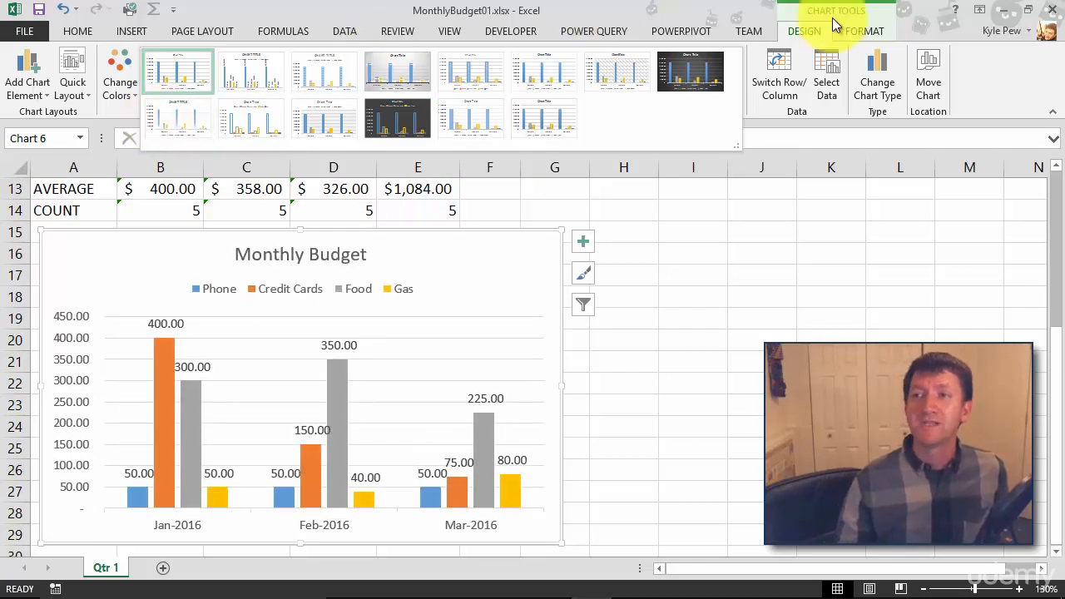
{"action": "left_click", "coordinate": [863, 31]}
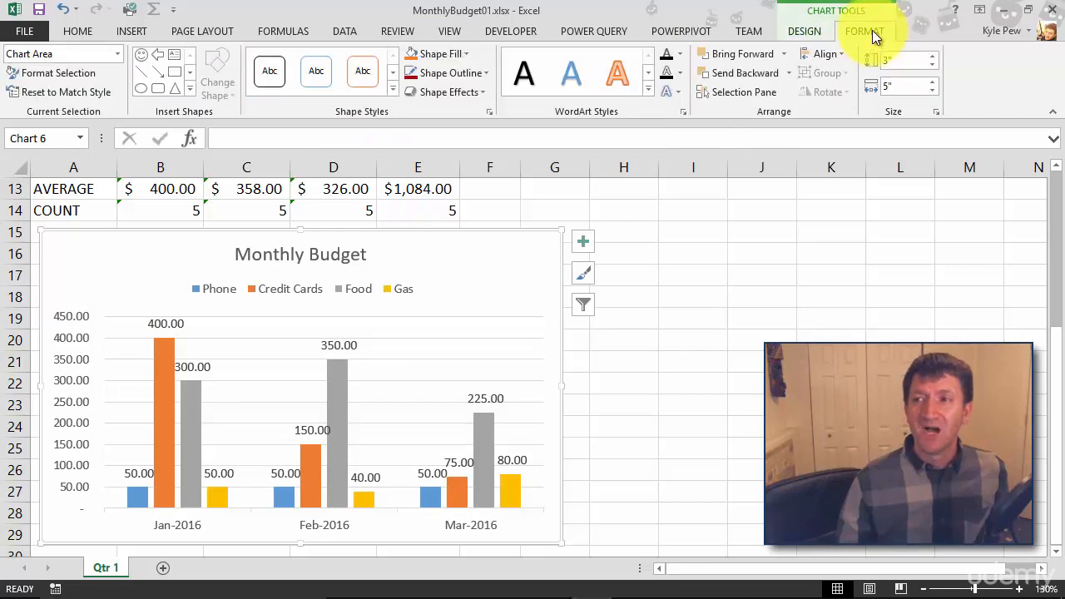
Select the orange Credit Cards columns as the series to recolour
{"action": "left_click", "coordinate": [863, 31]}
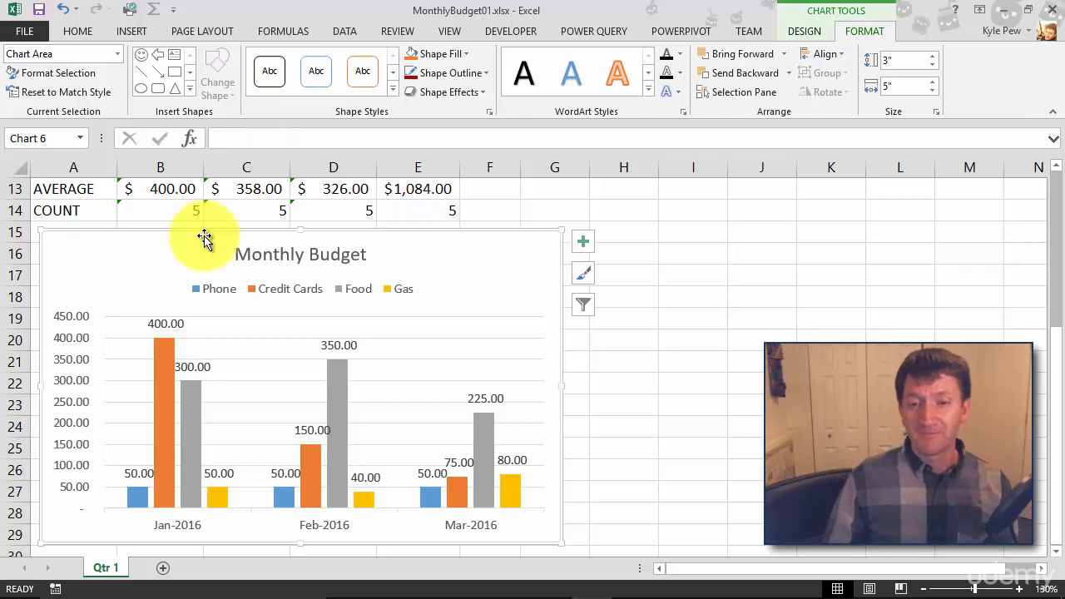
{"action": "mouse_move", "coordinate": [165, 370]}
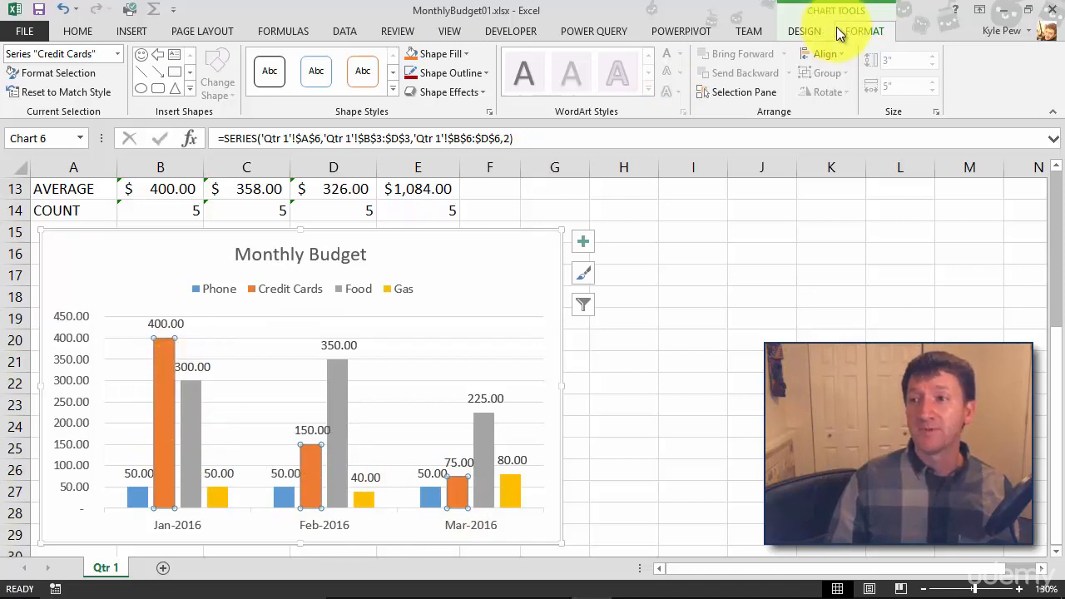
Fill the Credit Cards bars dark red and the Food bars green via Shape Fill
{"action": "left_click", "coordinate": [863, 31]}
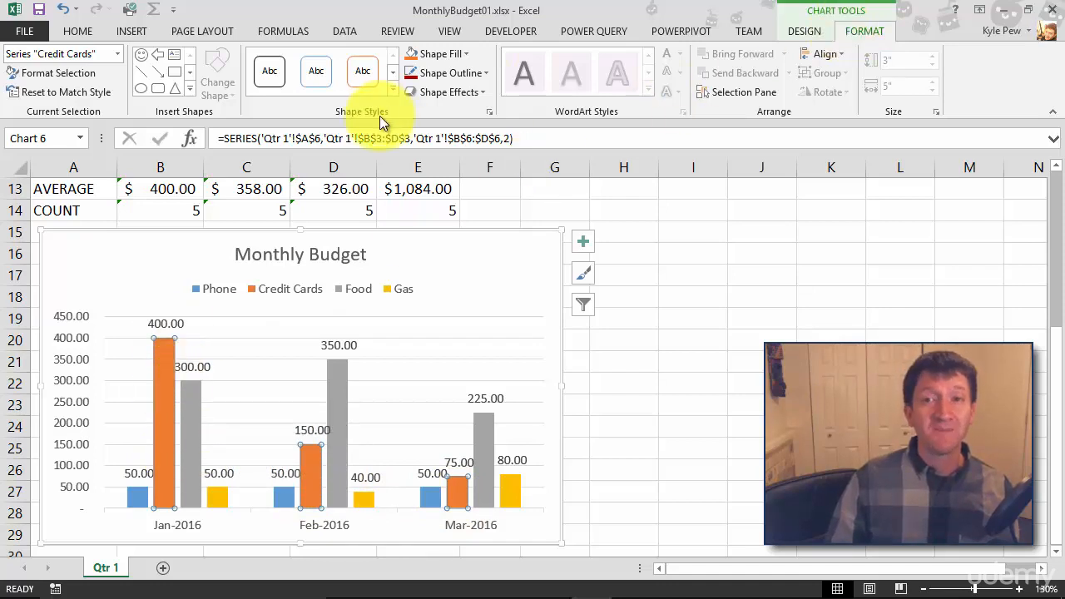
{"action": "left_click", "coordinate": [440, 54]}
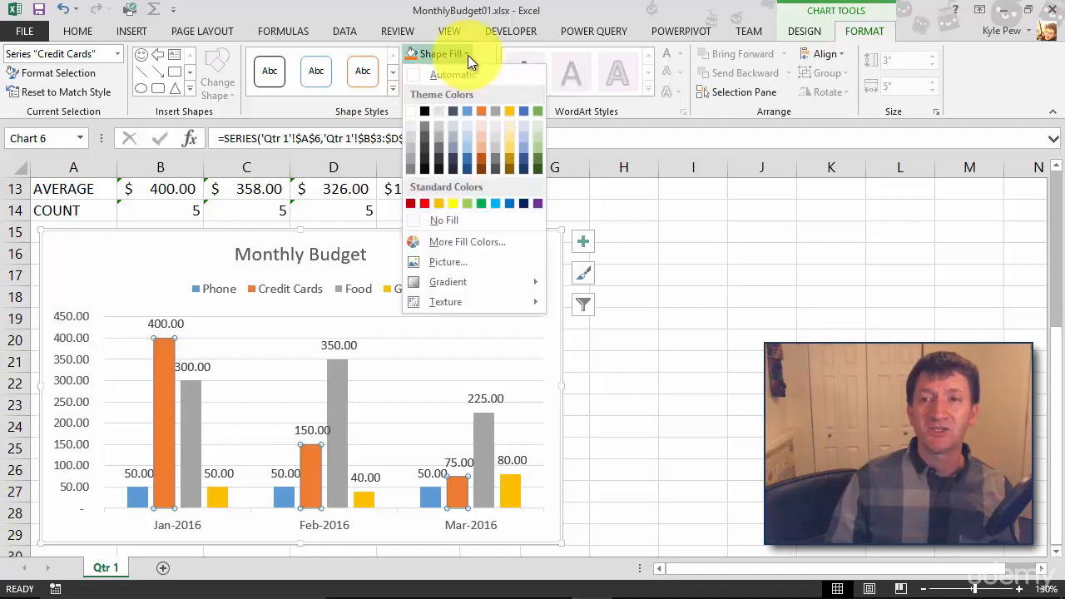
{"action": "left_click", "coordinate": [424, 203]}
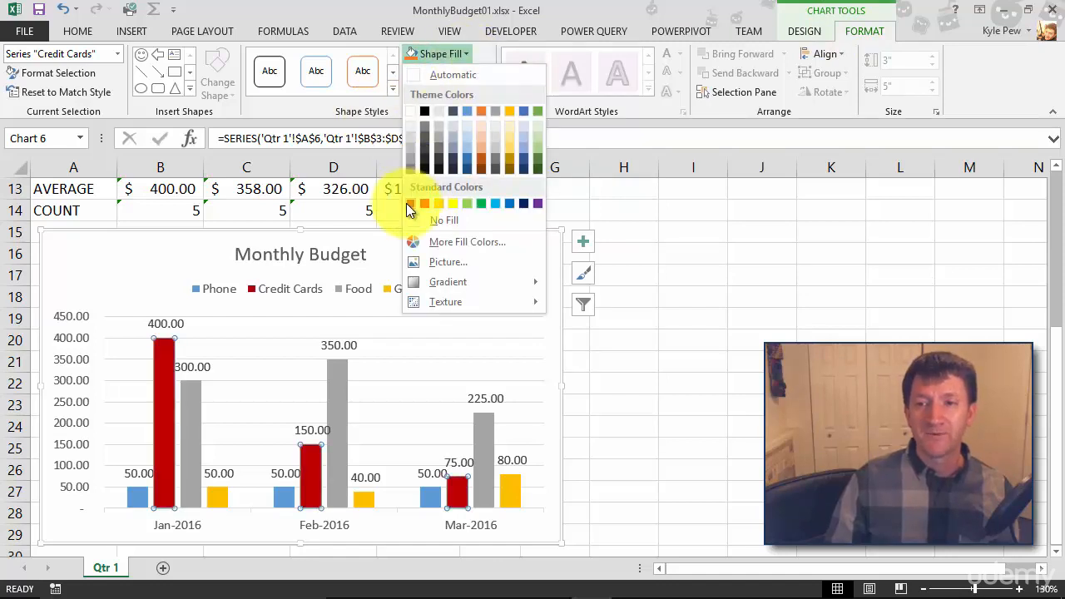
{"action": "left_click", "coordinate": [413, 204]}
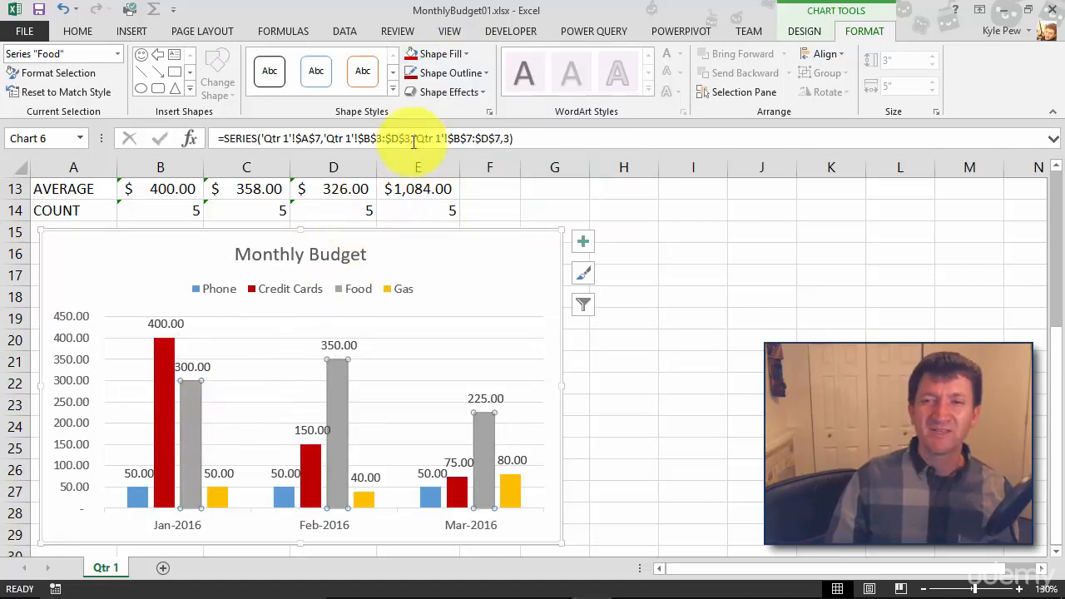
{"action": "left_click", "coordinate": [442, 53]}
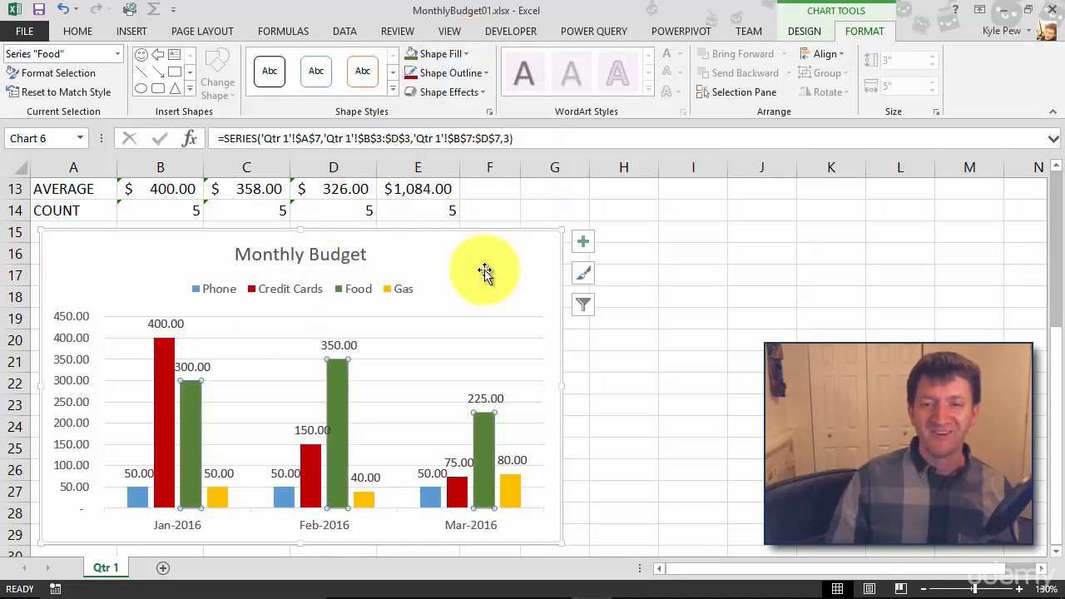
{"action": "mouse_move", "coordinate": [485, 273]}
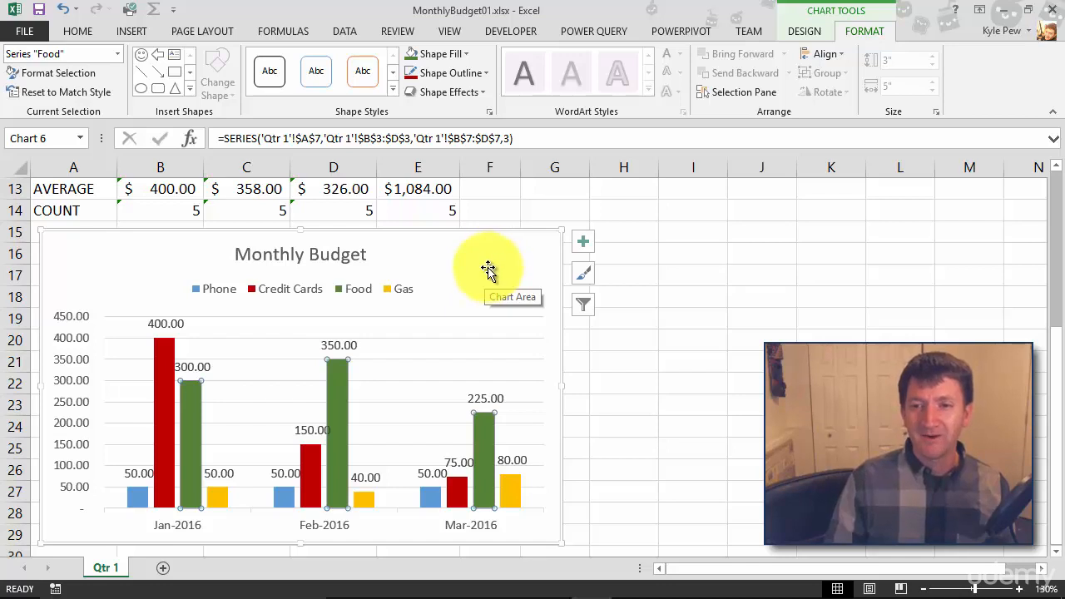
{"action": "mouse_move", "coordinate": [494, 326]}
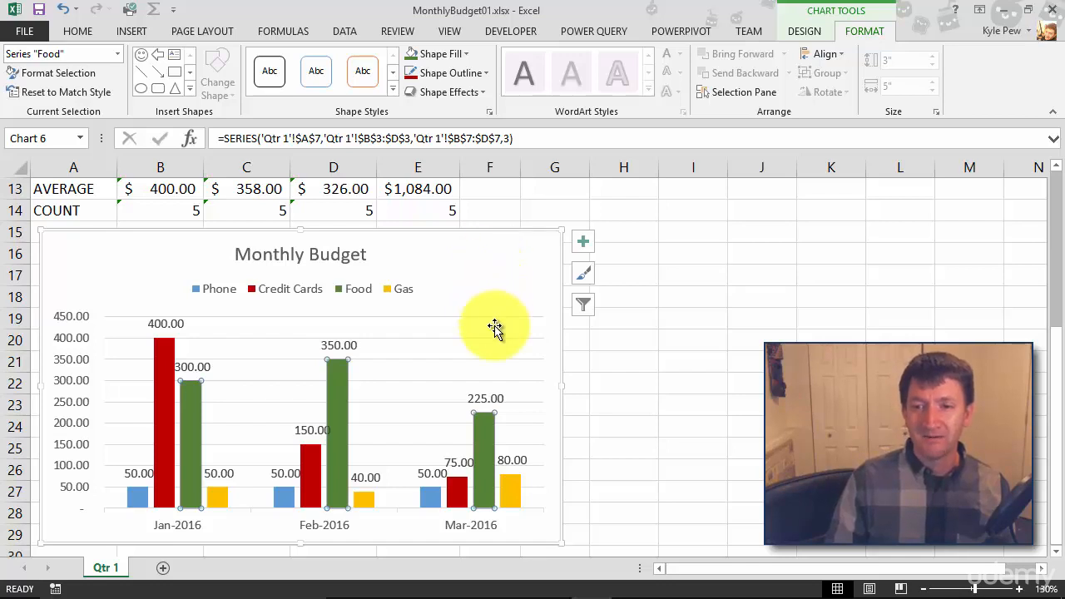
Fill the chart's plot area with light gray via Shape Fill
{"action": "left_click", "coordinate": [149, 491]}
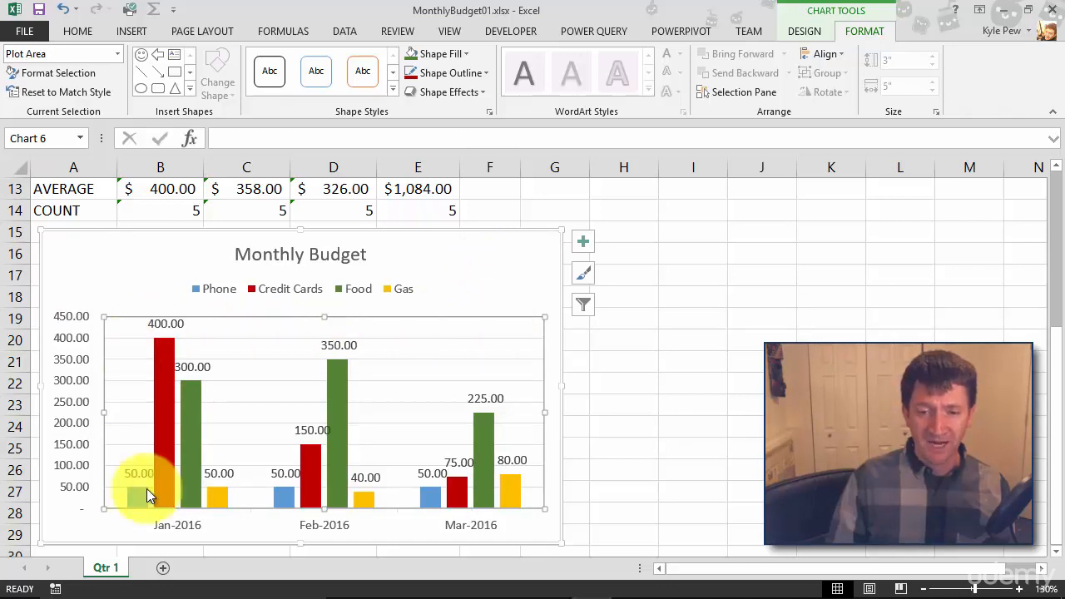
{"action": "mouse_move", "coordinate": [482, 466]}
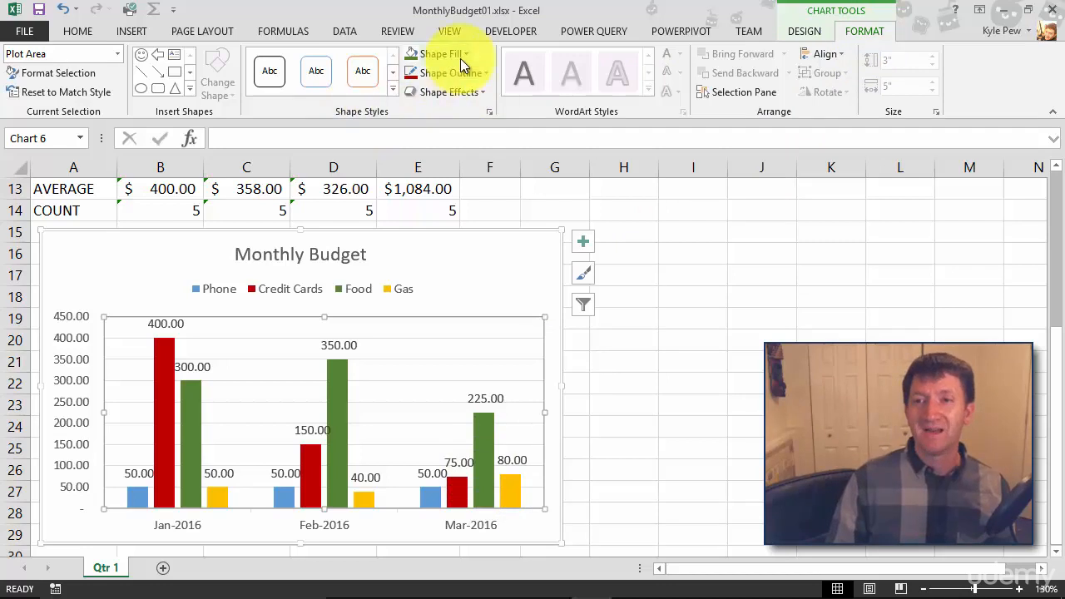
{"action": "left_click", "coordinate": [438, 53]}
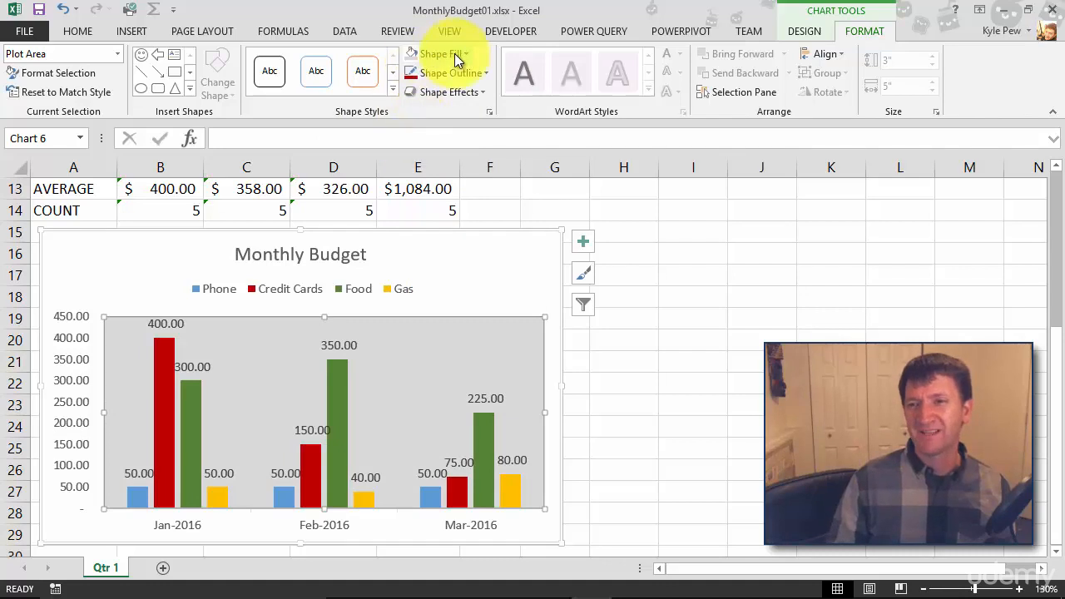
{"action": "mouse_move", "coordinate": [408, 129]}
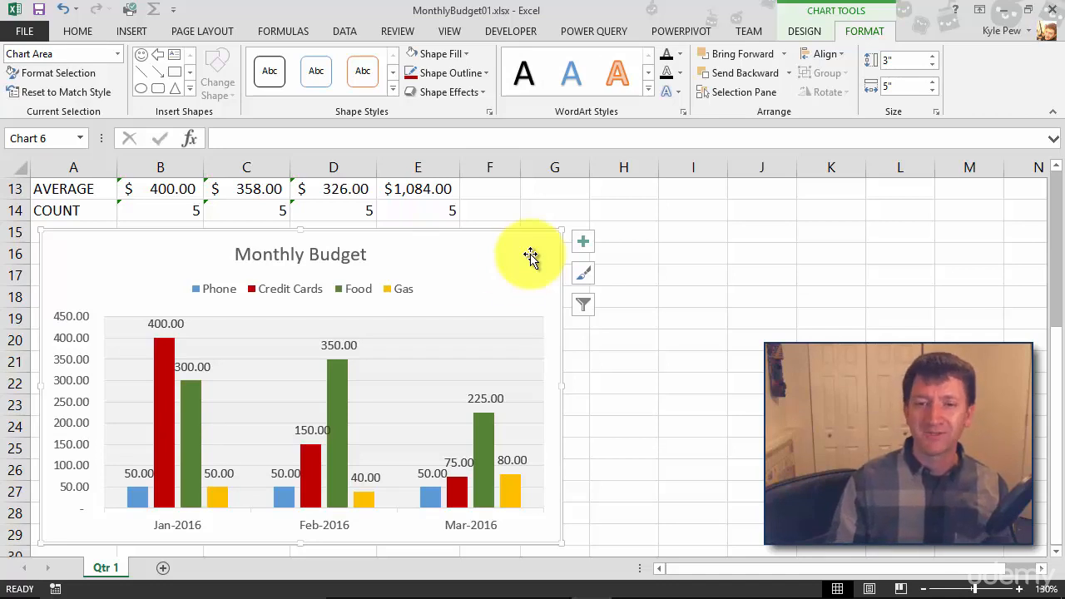
{"action": "mouse_move", "coordinate": [522, 274]}
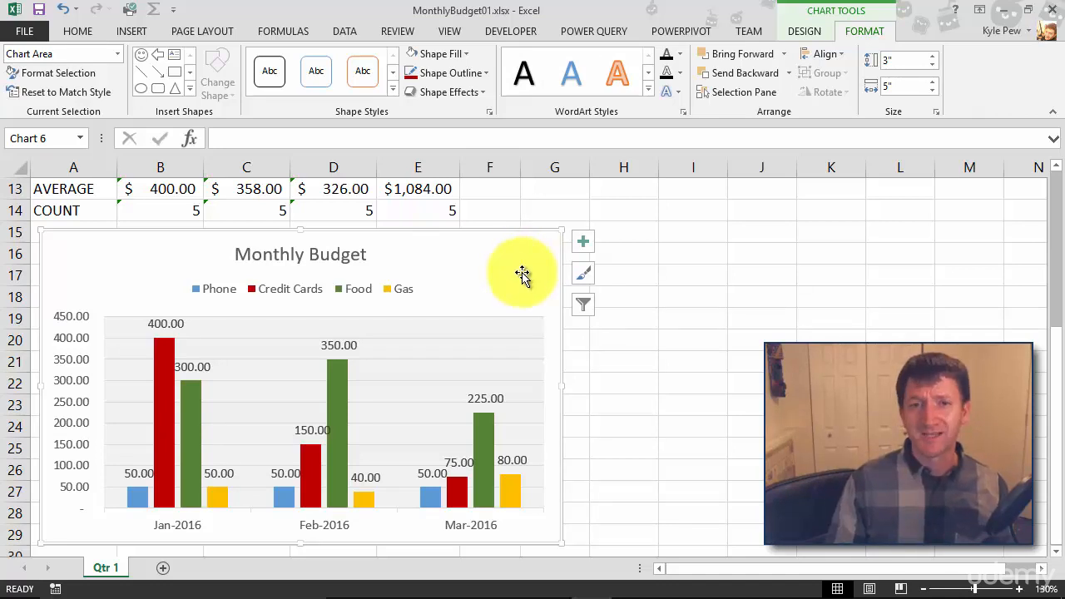
{"action": "mouse_move", "coordinate": [517, 275]}
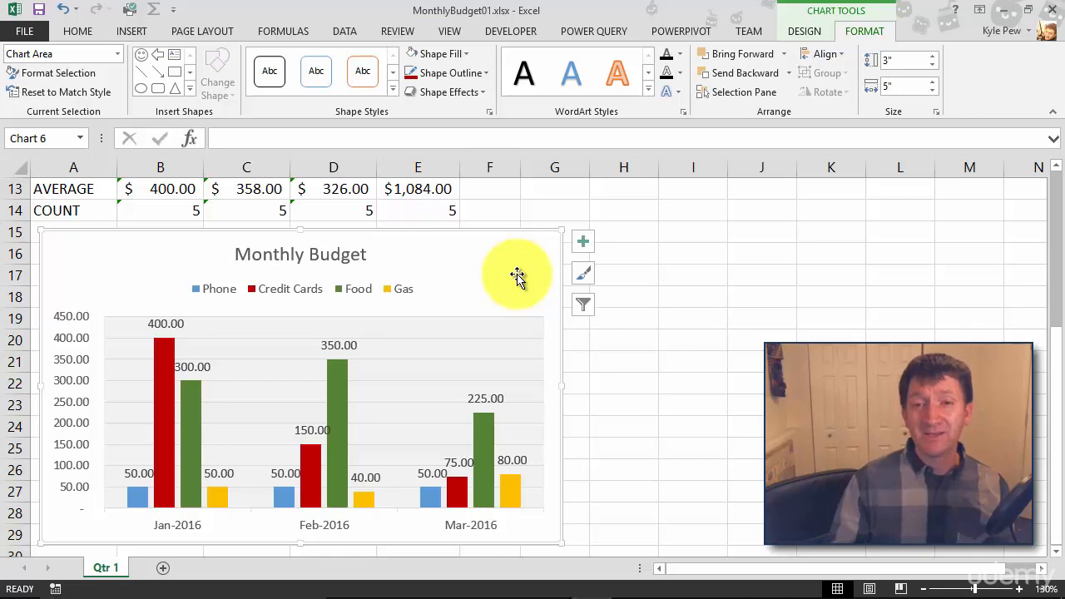
{"action": "mouse_move", "coordinate": [274, 288]}
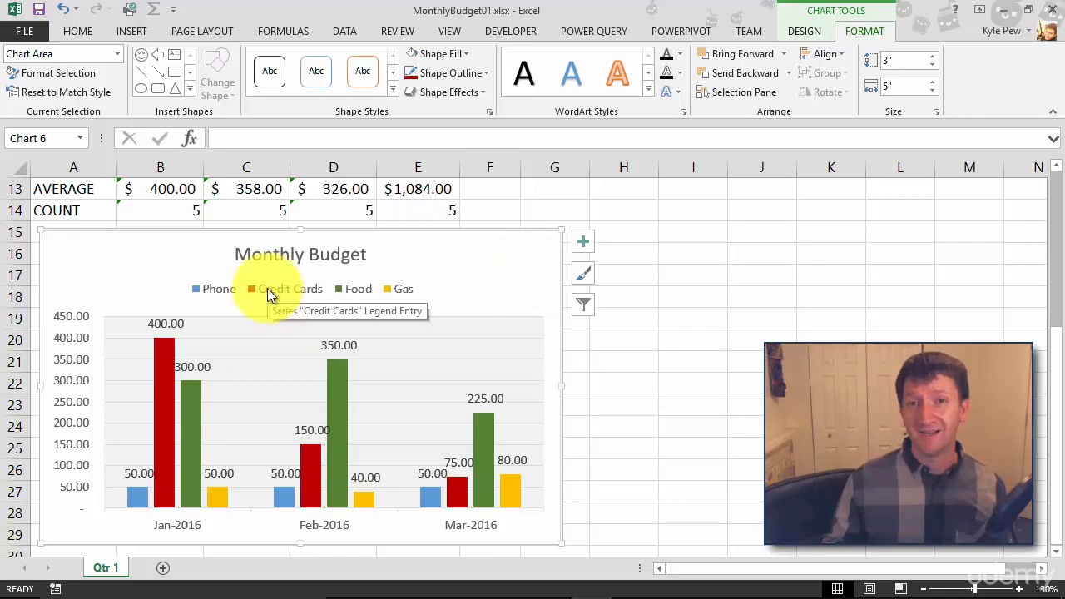
Make the legend entries Phone, Credit Cards, Food and Gas bold and larger from the Home tab
{"action": "left_click", "coordinate": [299, 289]}
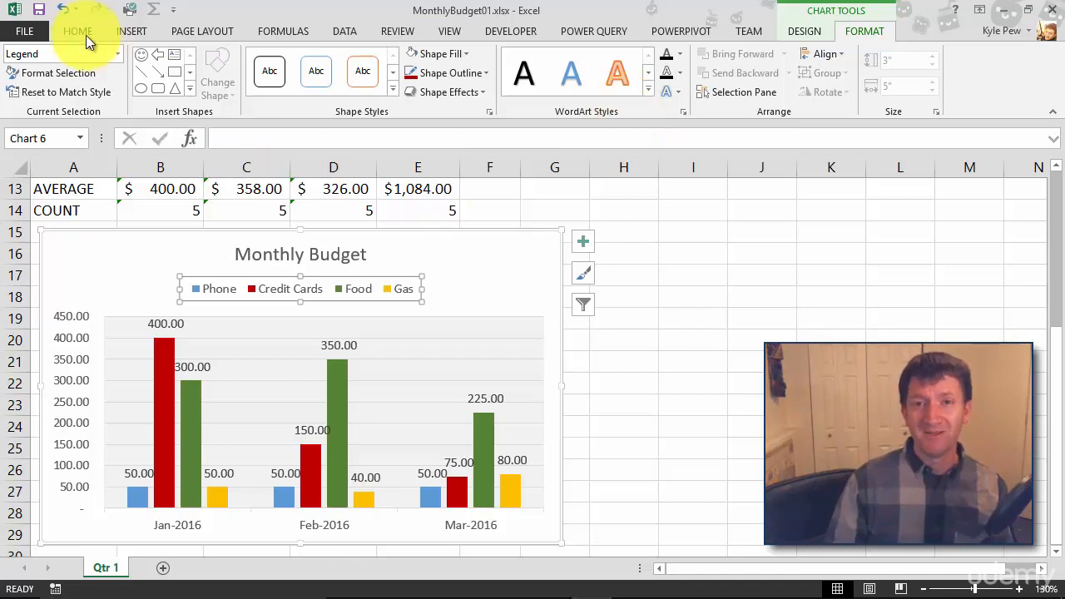
{"action": "left_click", "coordinate": [78, 30]}
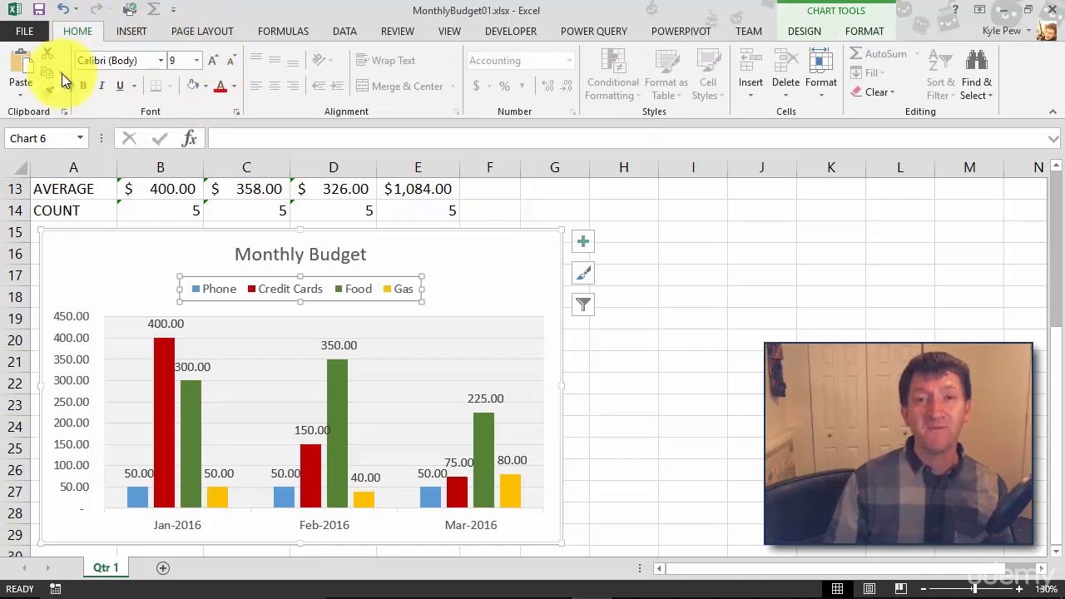
{"action": "left_click", "coordinate": [194, 60]}
{"action": "type", "text": "10"}
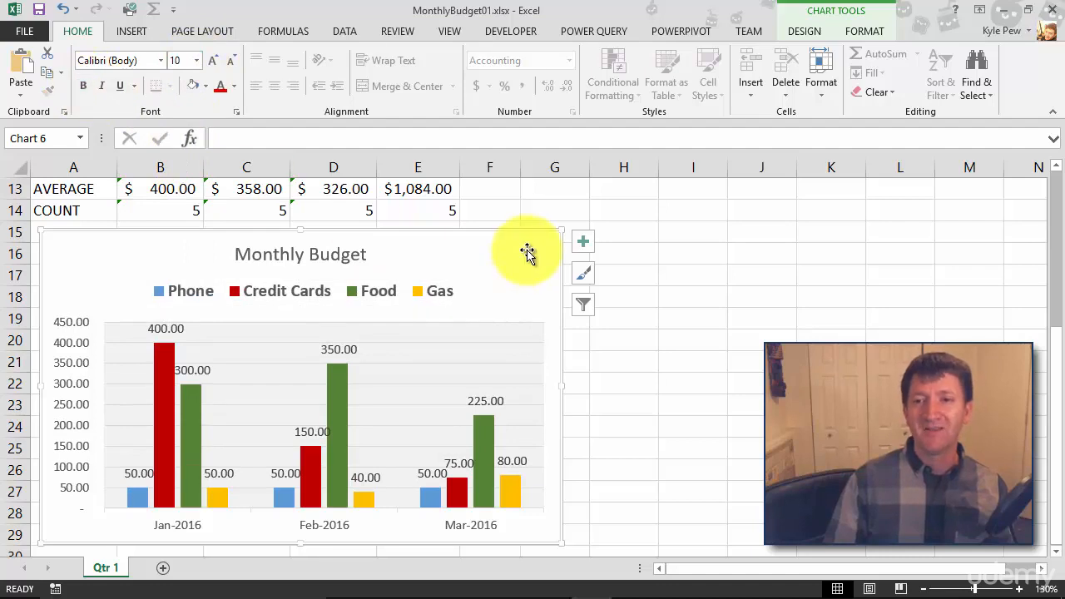
{"action": "left_click", "coordinate": [299, 253]}
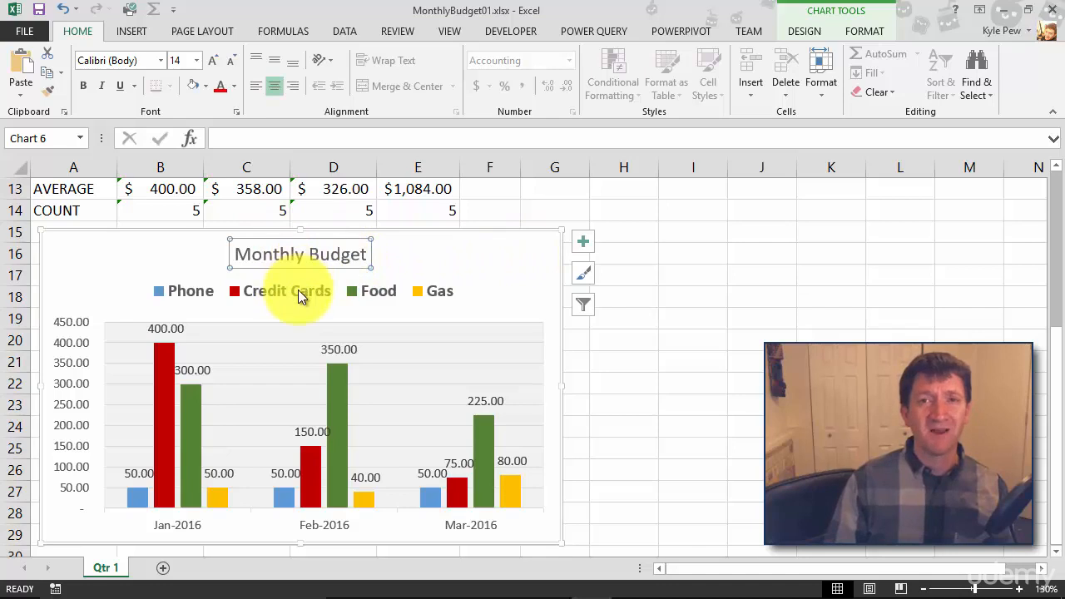
Enlarge the Monthly Budget title to size 20 bold and make the month axis labels bold
{"action": "left_click", "coordinate": [214, 60]}
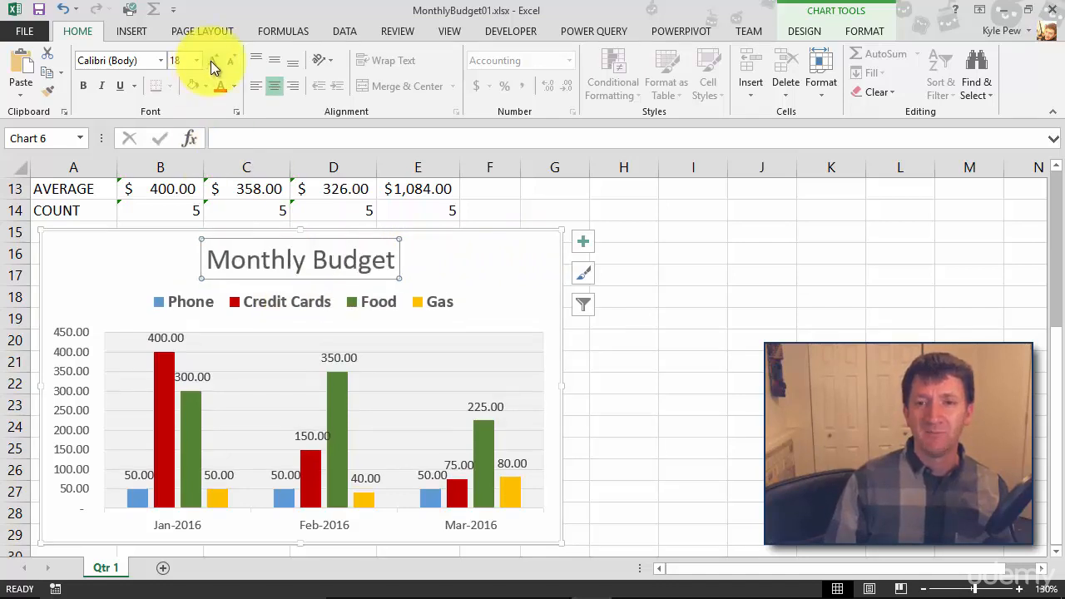
{"action": "left_click", "coordinate": [213, 60]}
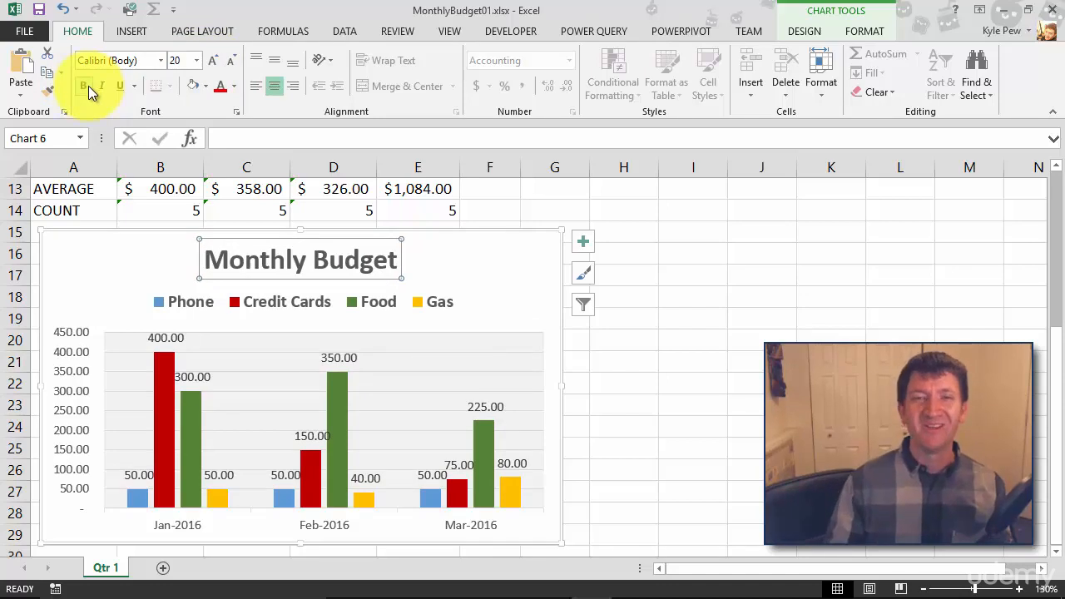
{"action": "left_click", "coordinate": [83, 86]}
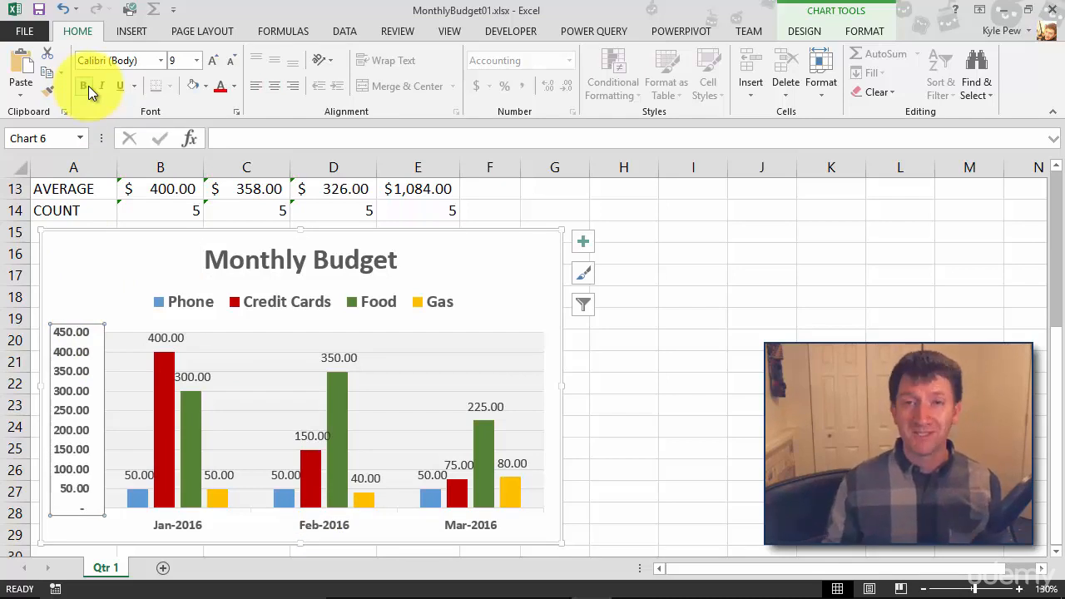
Make the vertical value axis bold and show its Format options
{"action": "left_click", "coordinate": [84, 86]}
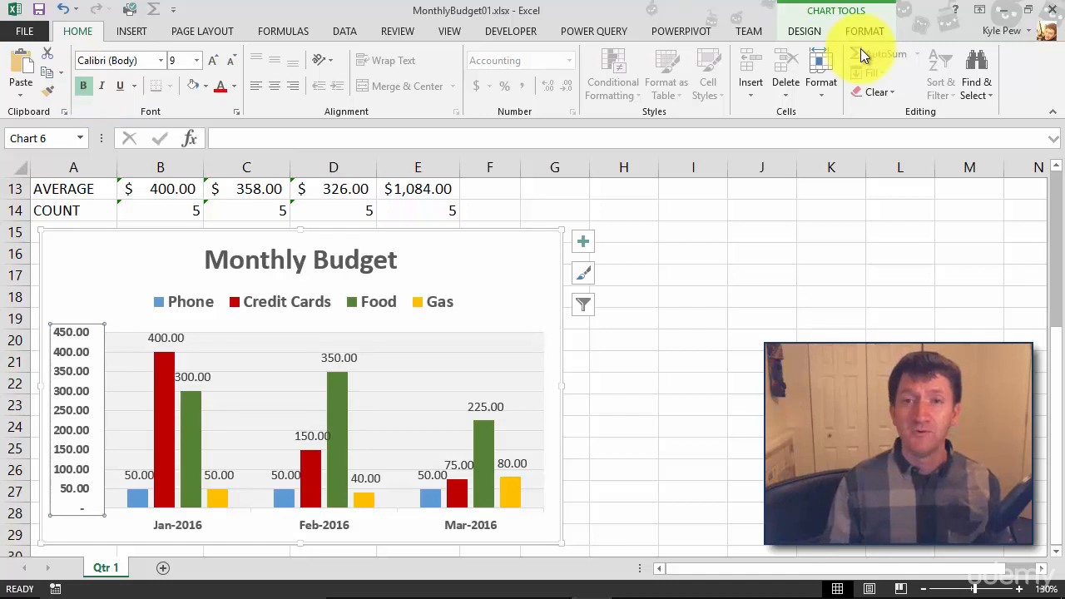
{"action": "left_click", "coordinate": [803, 31]}
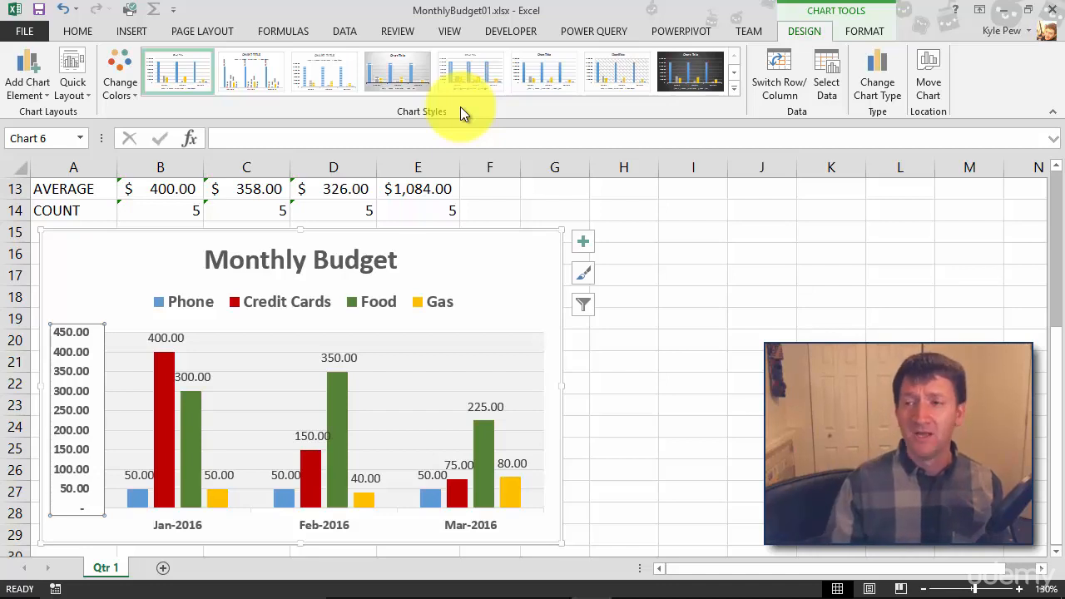
{"action": "left_click", "coordinate": [863, 31]}
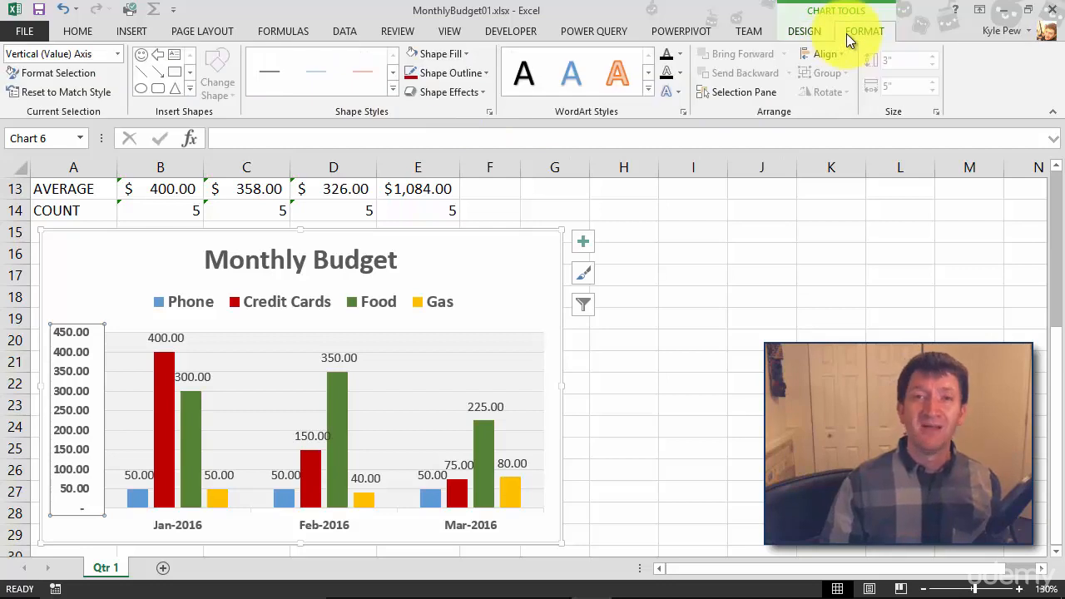